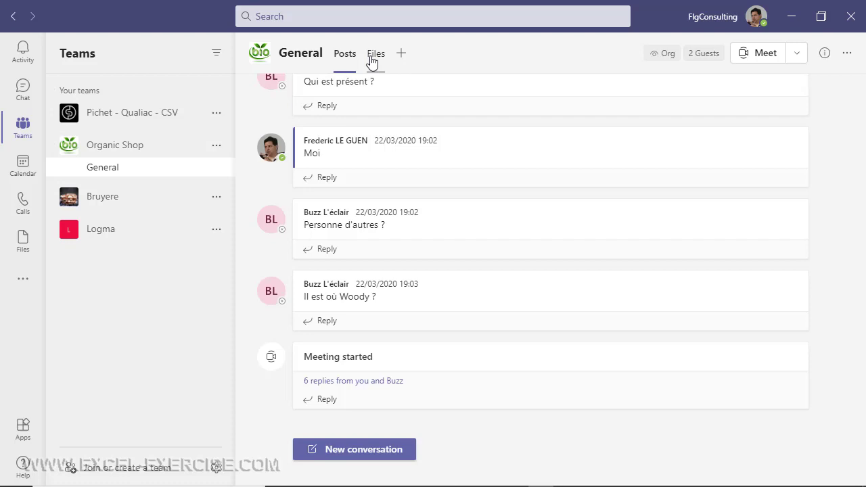
- Upload Barcode.xlsx from OneDrive into the General channel's shared files
{"action": "left_click", "coordinate": [377, 54]}
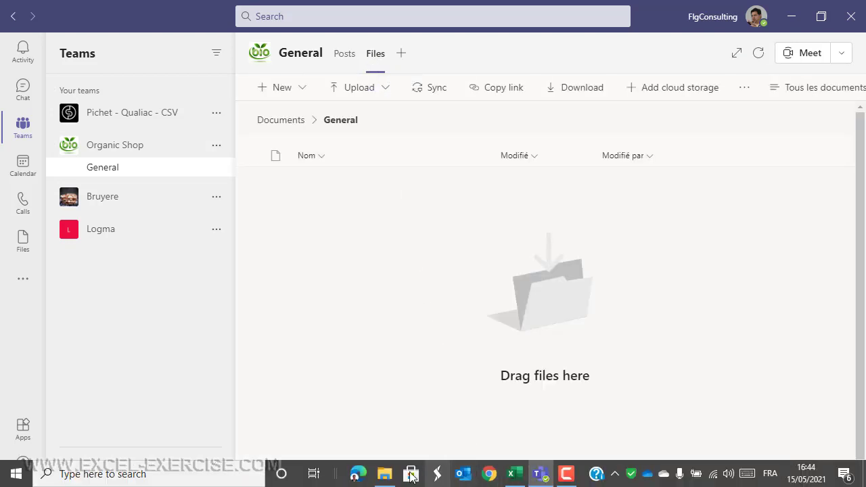
{"action": "left_click", "coordinate": [384, 474]}
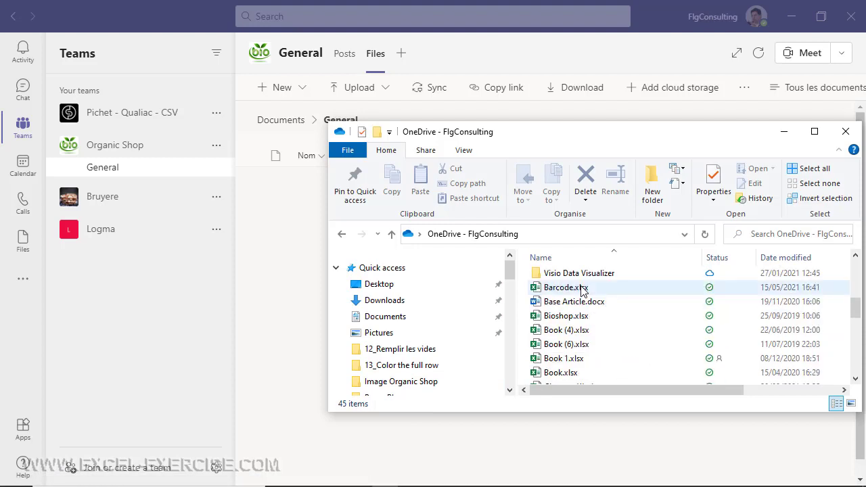
{"action": "left_click", "coordinate": [565, 287]}
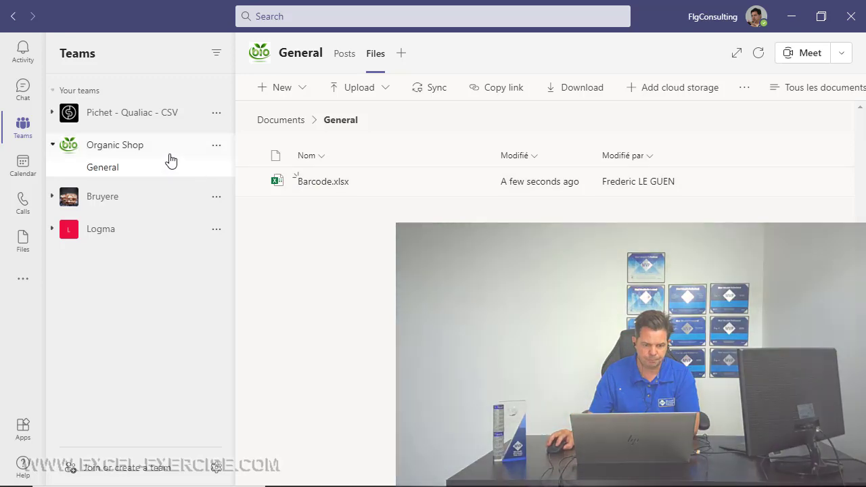
- Reply in General: 'Helena, can you please scan all the tea barco...'
{"action": "left_click", "coordinate": [344, 54]}
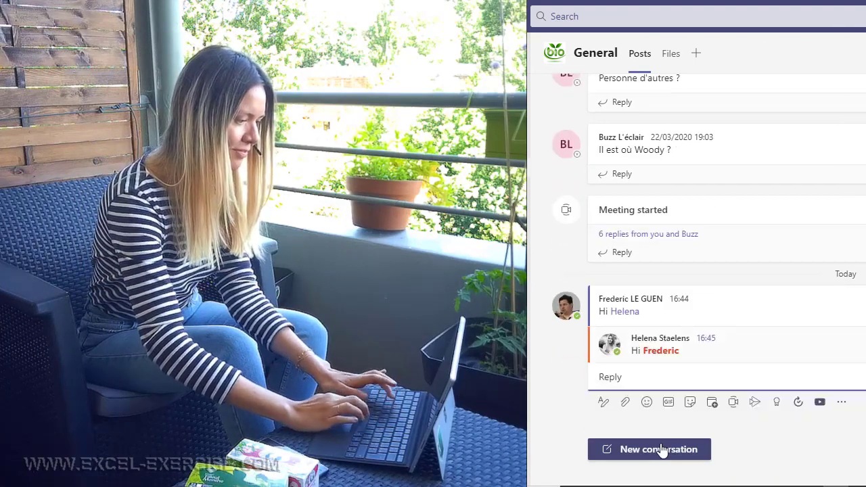
{"action": "type", "text": "Helena, can you please"}
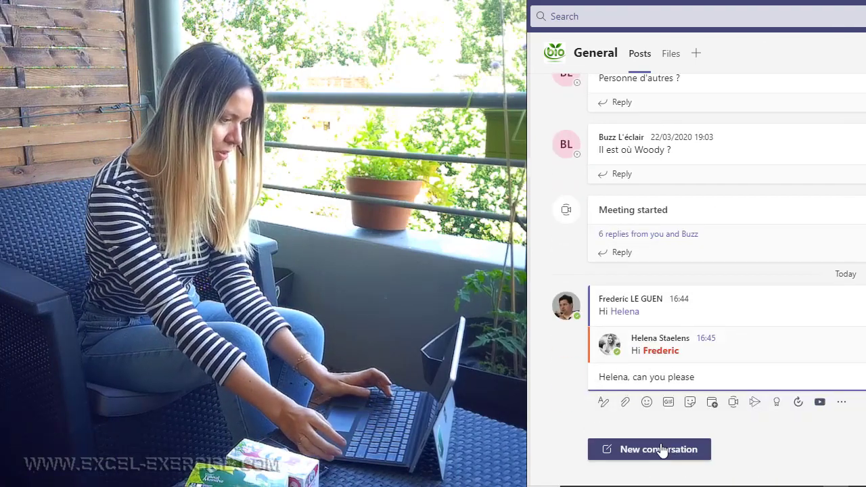
{"action": "type", "text": "scan all the tea barco"}
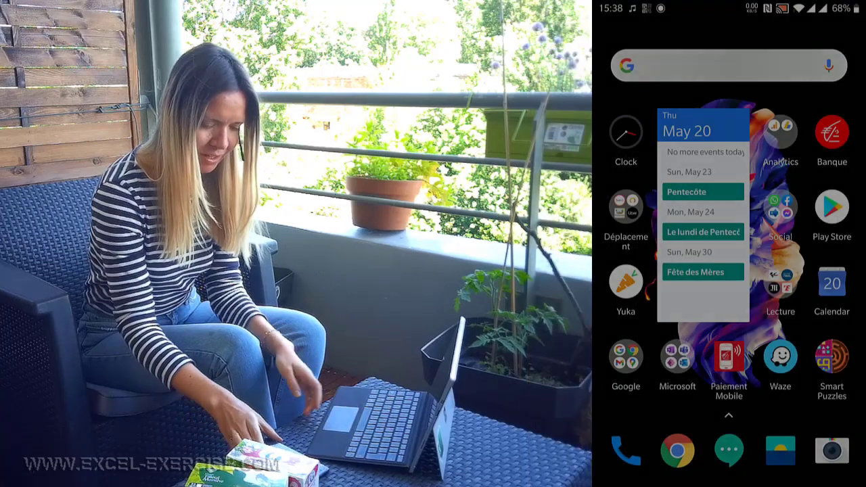
- Launch Excel from the phone's Microsoft folder and open the Barcode workbook
{"action": "left_click", "coordinate": [677, 357]}
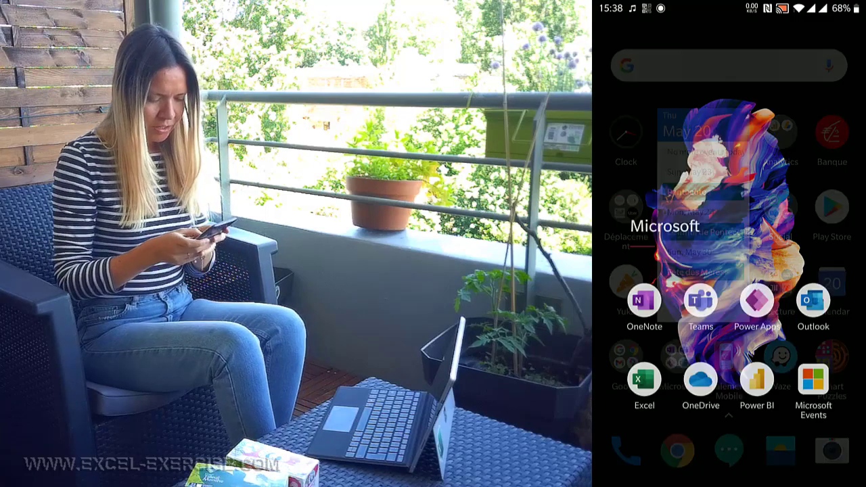
{"action": "left_click", "coordinate": [644, 384]}
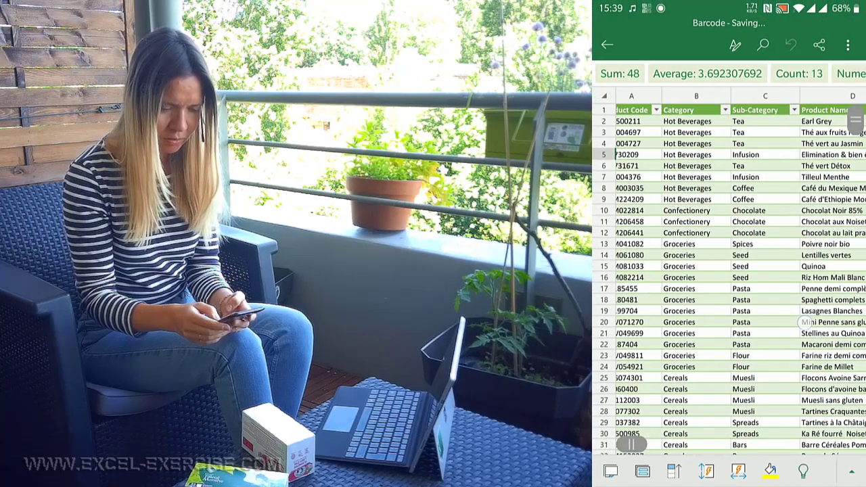
{"action": "scroll", "scroll_direction": "right", "scroll_amount": 3}
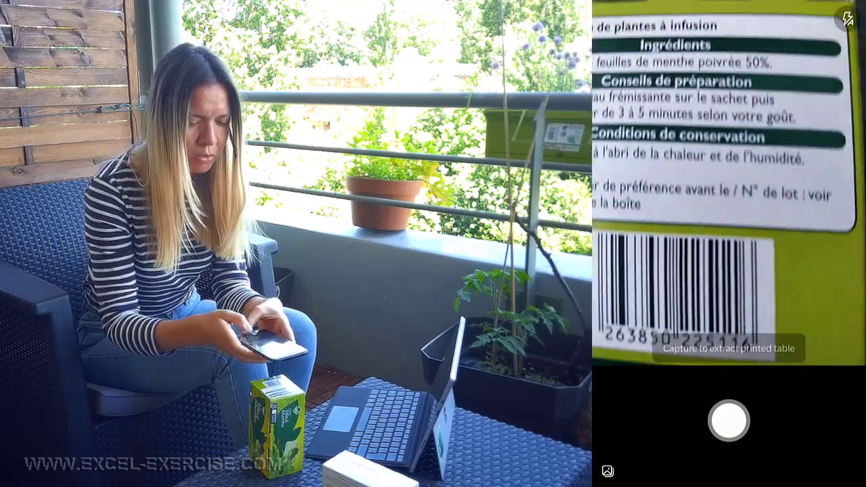
- Photograph the tea-box barcode with Data from Picture and insert its digits into the sheet
{"action": "left_click", "coordinate": [730, 421]}
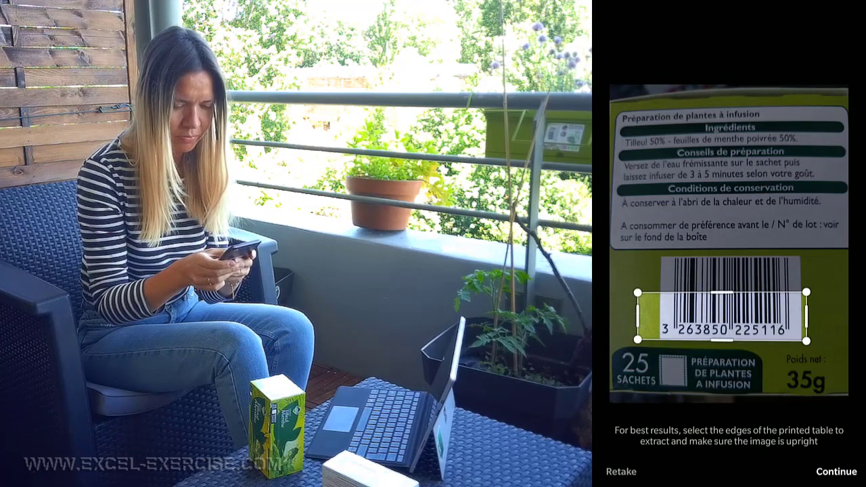
{"action": "left_click", "coordinate": [823, 471]}
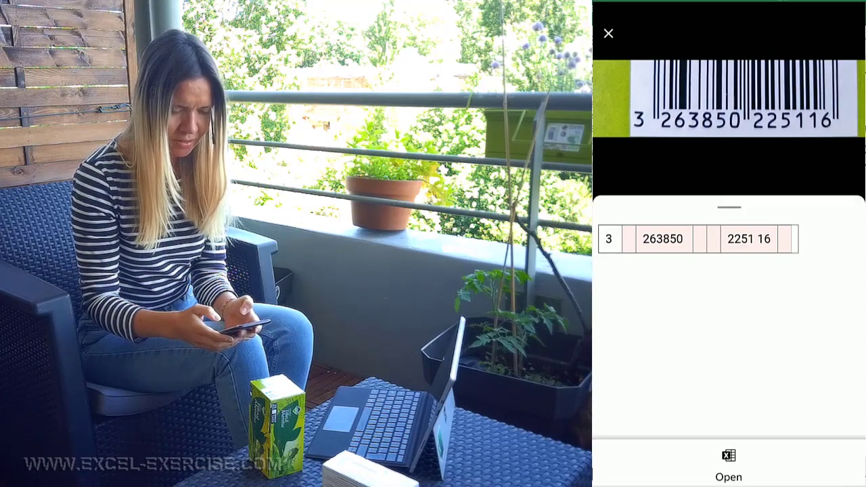
{"action": "left_click", "coordinate": [728, 463]}
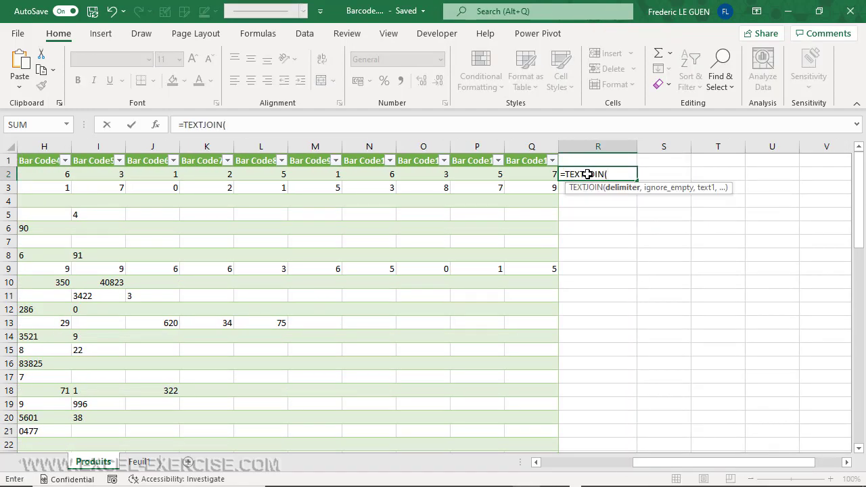
{"action": "mouse_move", "coordinate": [336, 173]}
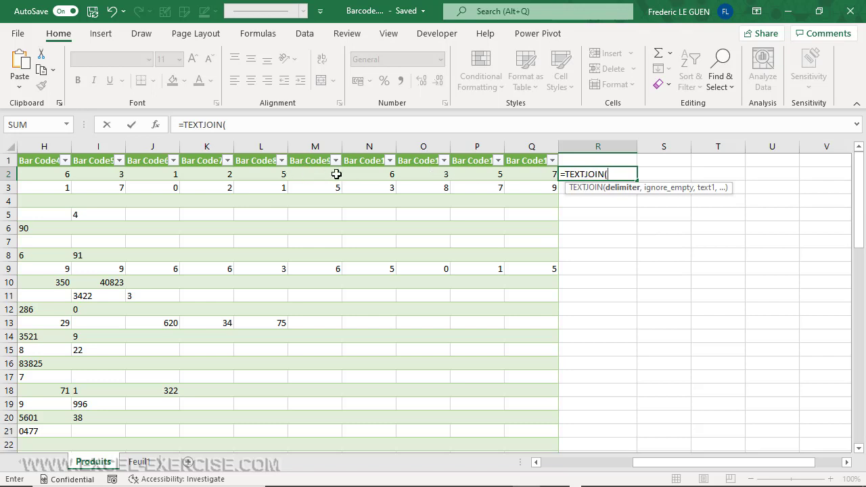
{"action": "mouse_move", "coordinate": [516, 176]}
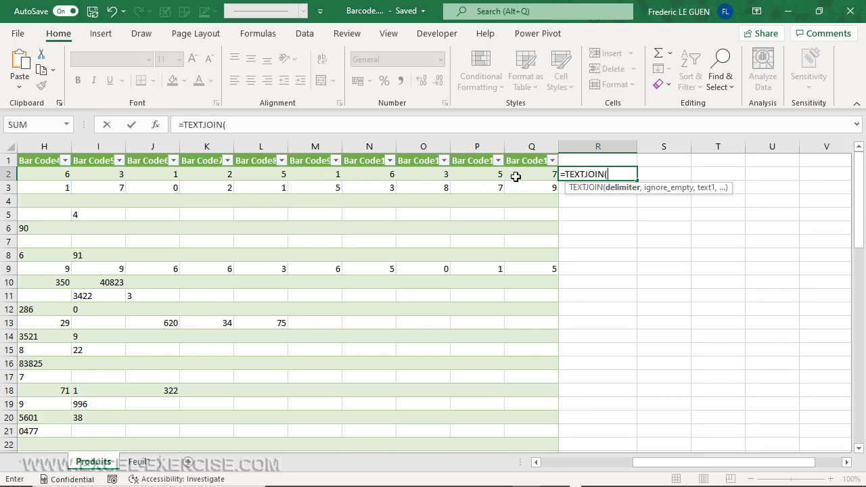
- Fill the Bar Code14 column with =TEXTJOIN("",TRUE,Produits[@[Bar Code1]:[Bar Code13]])
{"action": "type", "text": "\"\""}
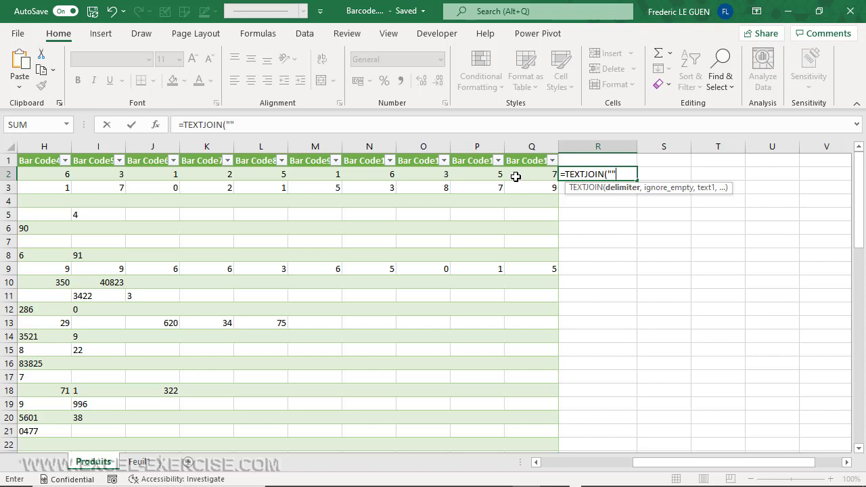
{"action": "type", "text": ","}
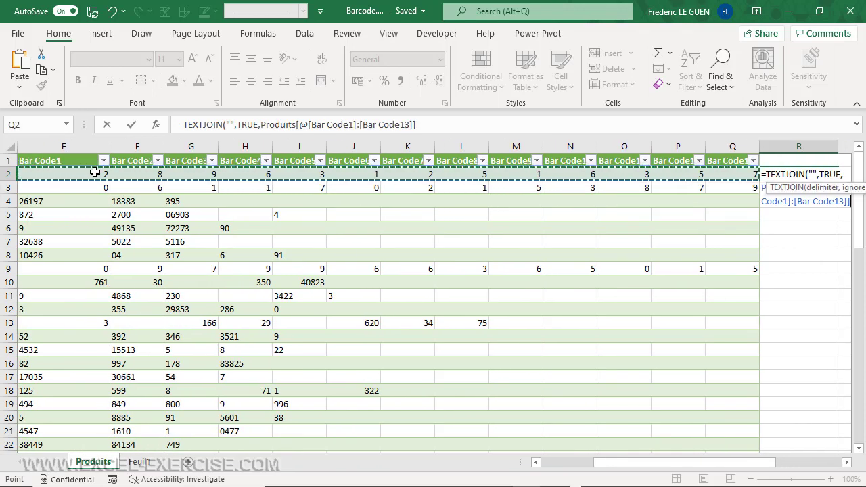
{"action": "key", "text": "Return"}
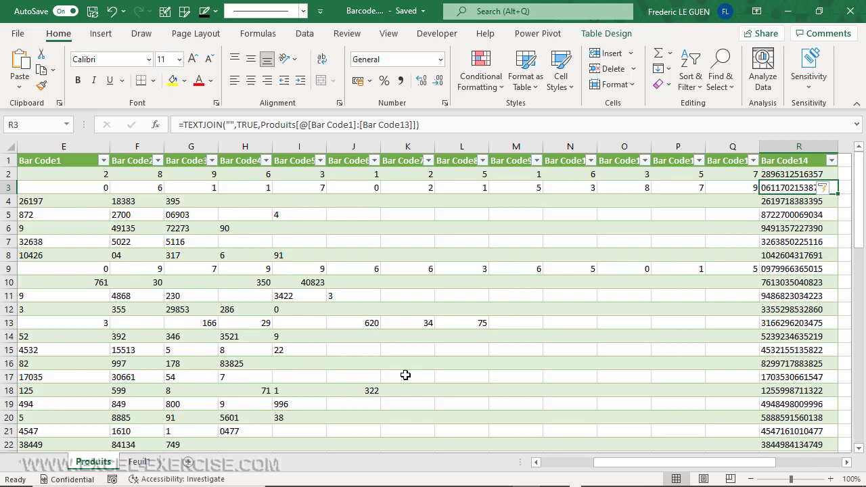
{"action": "mouse_move", "coordinate": [555, 477]}
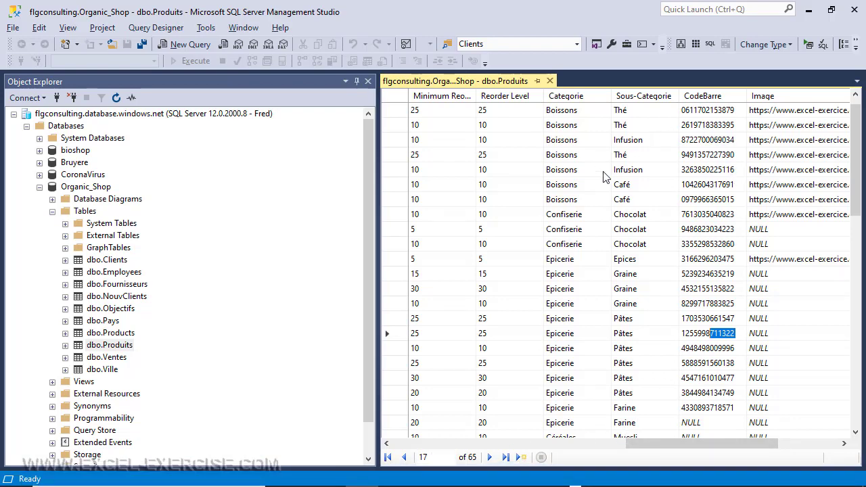
{"action": "mouse_move", "coordinate": [697, 134]}
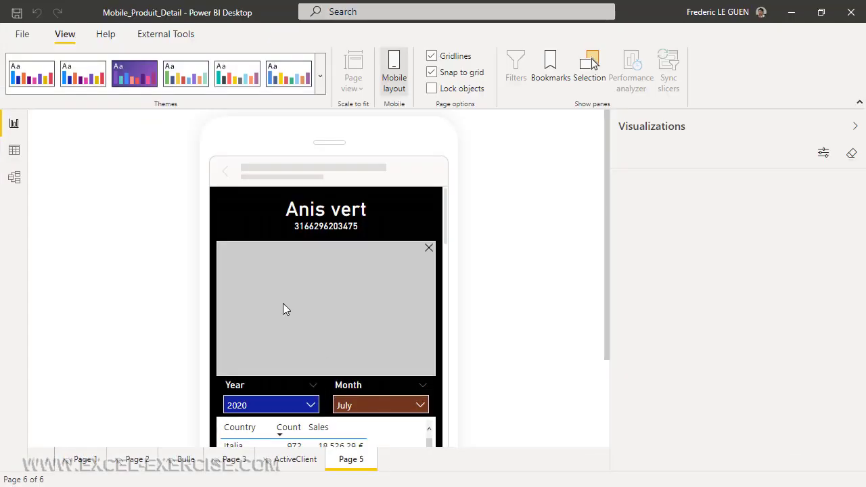
- Refresh Produits in Data view, keep CodeBarre as Barcode and categorise Image as Image URL
{"action": "left_click", "coordinate": [13, 150]}
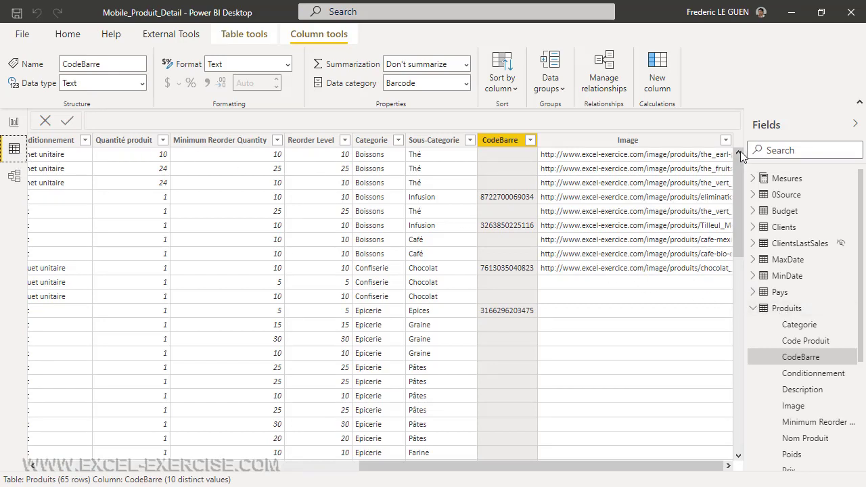
{"action": "mouse_move", "coordinate": [625, 135]}
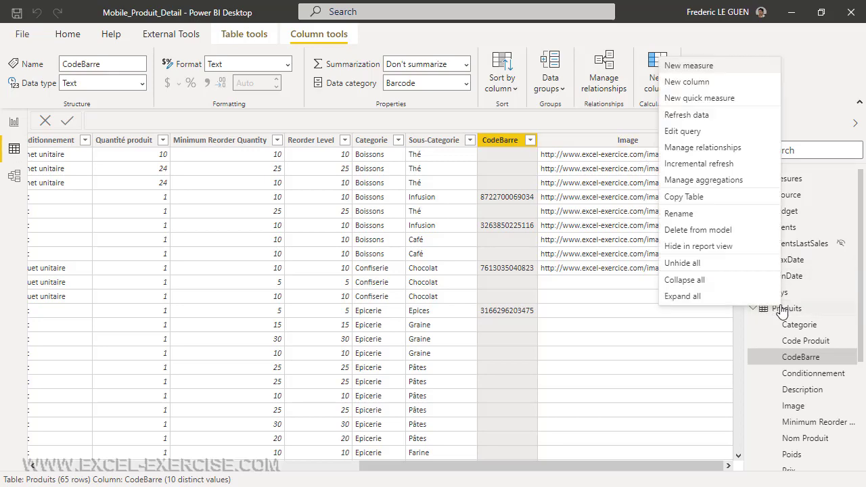
{"action": "left_click", "coordinate": [686, 114]}
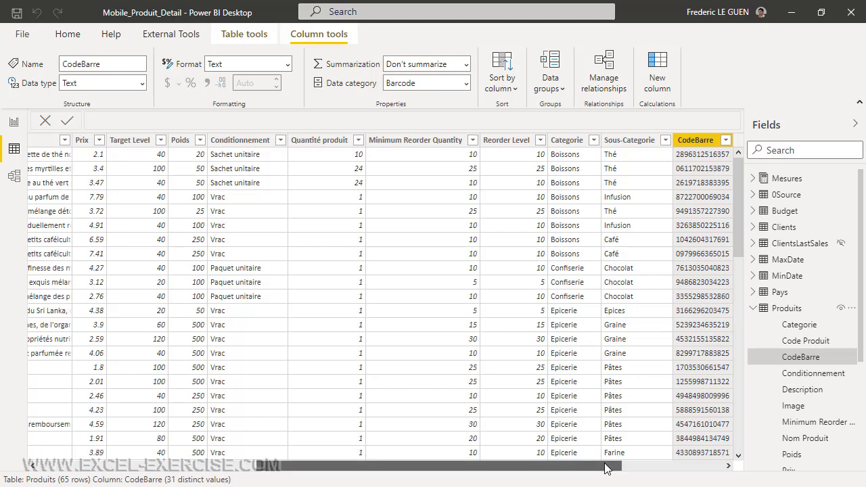
{"action": "scroll", "scroll_direction": "right", "scroll_amount": 3}
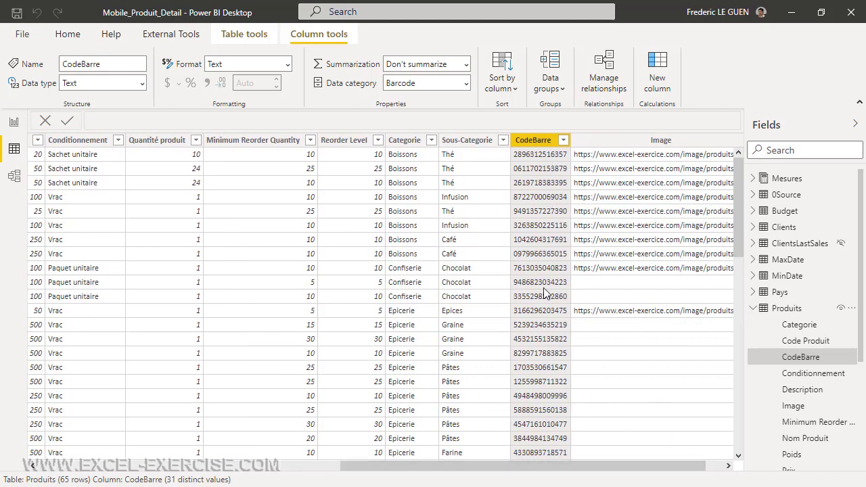
{"action": "mouse_move", "coordinate": [618, 309]}
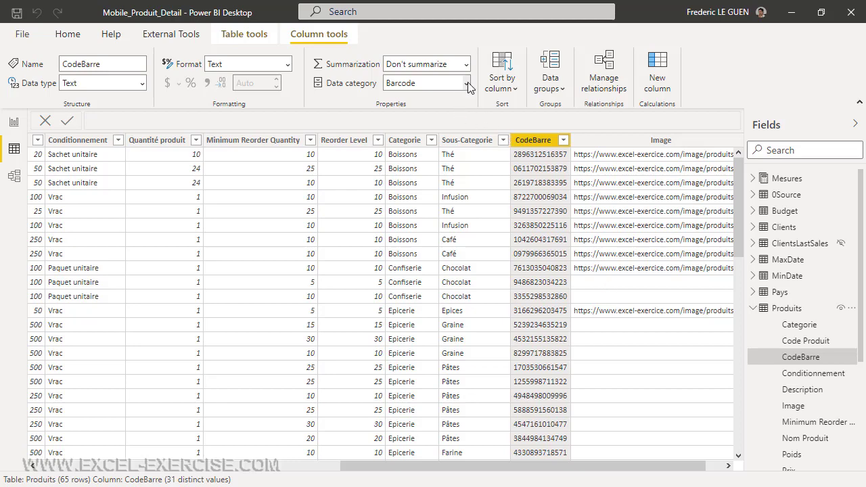
{"action": "left_click", "coordinate": [466, 83]}
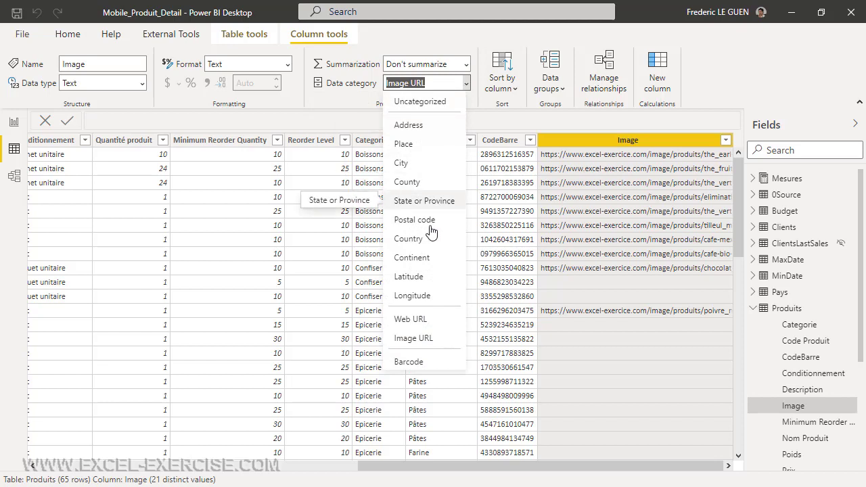
{"action": "mouse_move", "coordinate": [420, 341]}
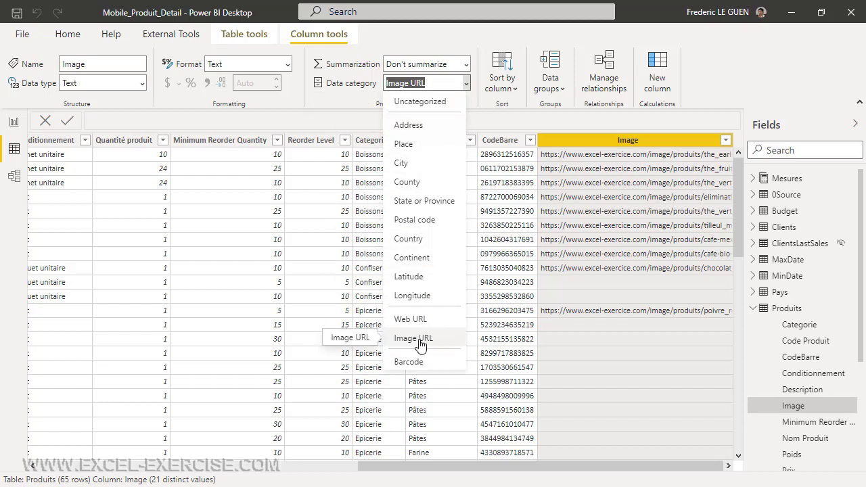
{"action": "left_click", "coordinate": [413, 338]}
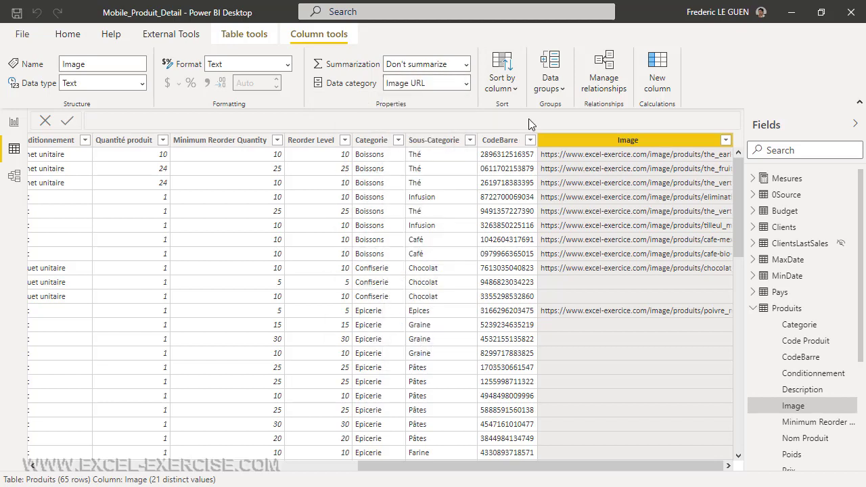
{"action": "mouse_move", "coordinate": [15, 122]}
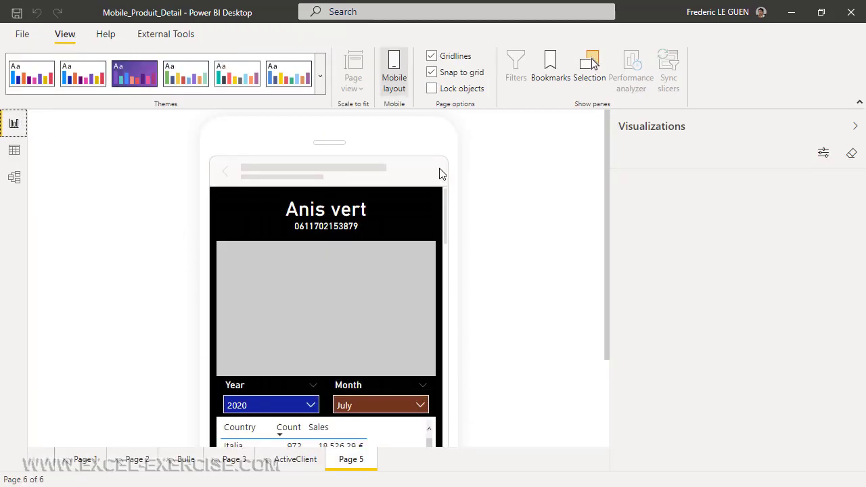
{"action": "mouse_move", "coordinate": [471, 201]}
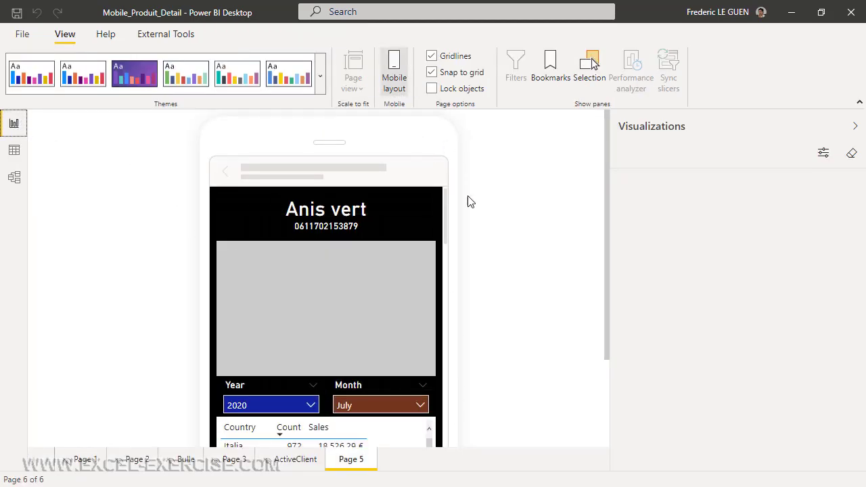
- Leave the mobile layout and return to the desktop report page
{"action": "scroll", "scroll_direction": "down", "scroll_amount": 3}
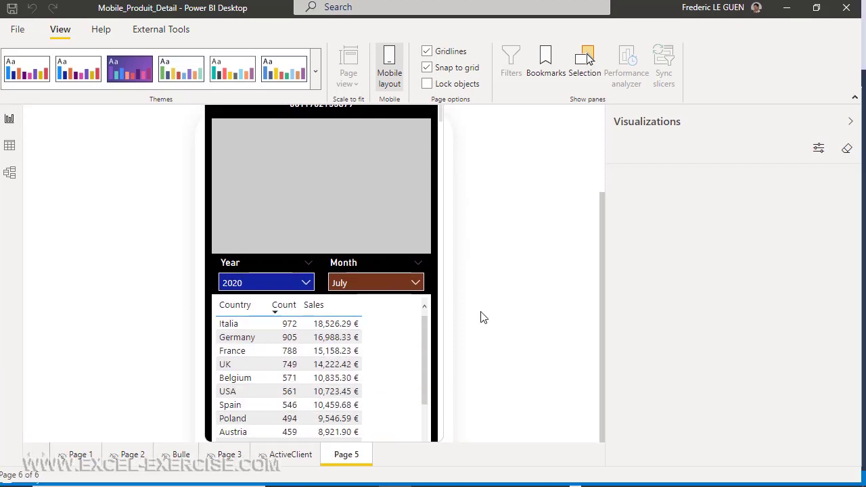
{"action": "mouse_move", "coordinate": [389, 65]}
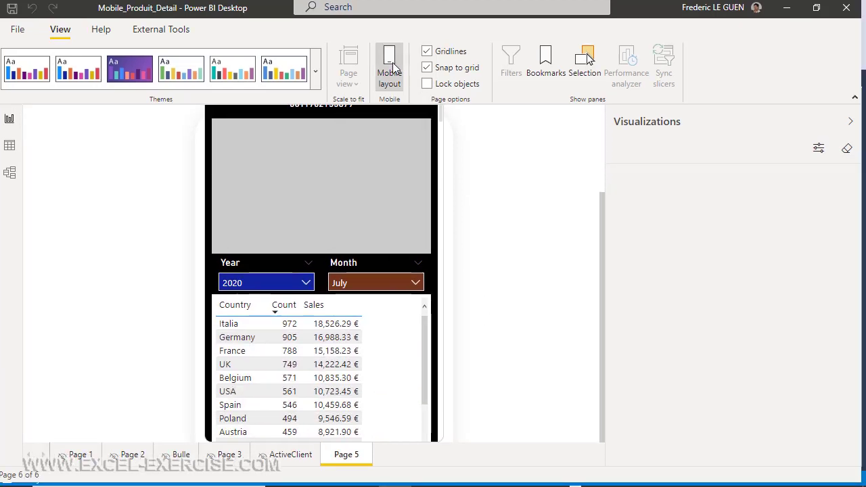
{"action": "left_click", "coordinate": [390, 65]}
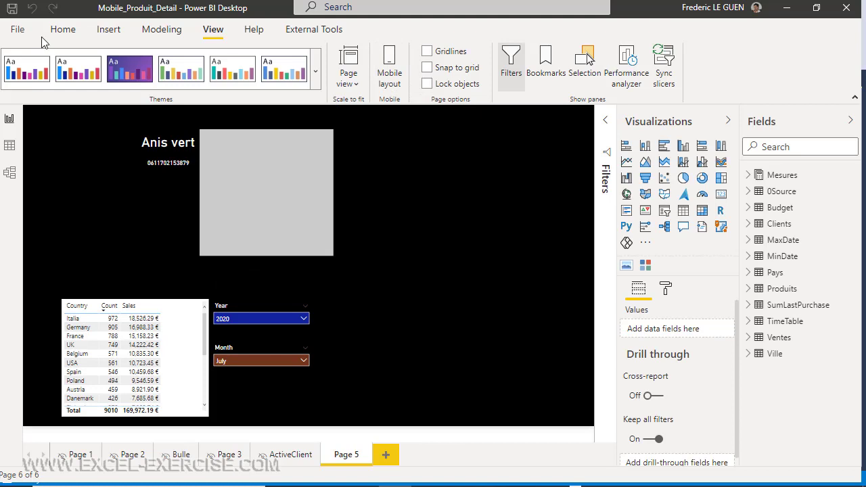
{"action": "left_click", "coordinate": [62, 29]}
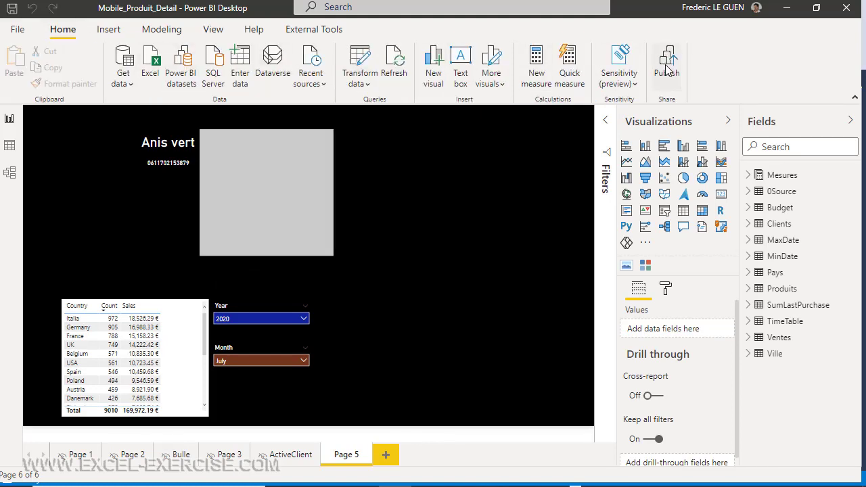
{"action": "mouse_move", "coordinate": [666, 65]}
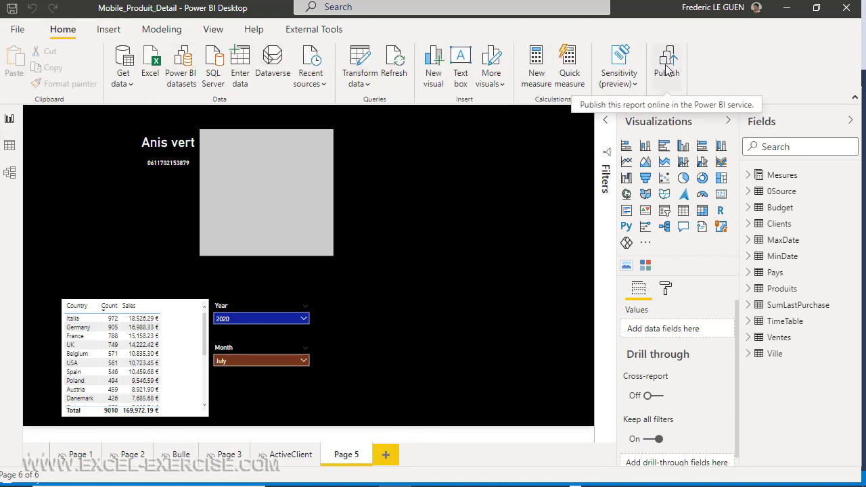
- Publish the report to the BioShop Company workspace, replacing the existing Mobile_Produit_Detail dataset
{"action": "left_click", "coordinate": [666, 61]}
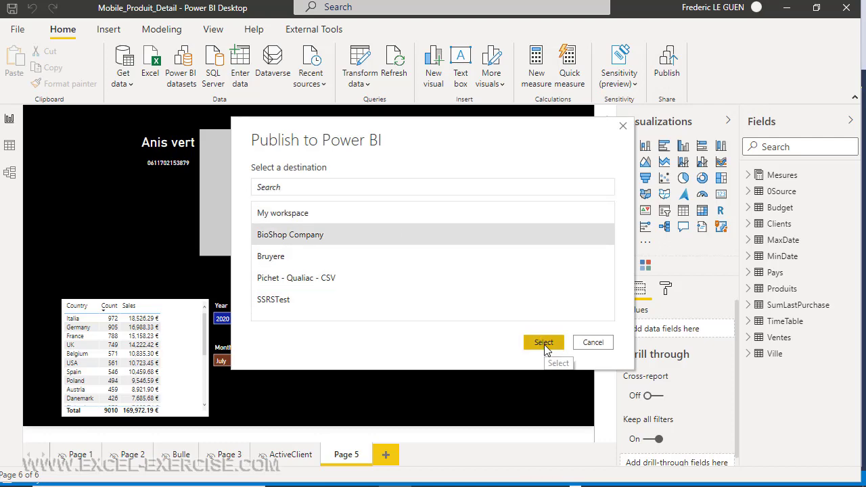
{"action": "left_click", "coordinate": [543, 343]}
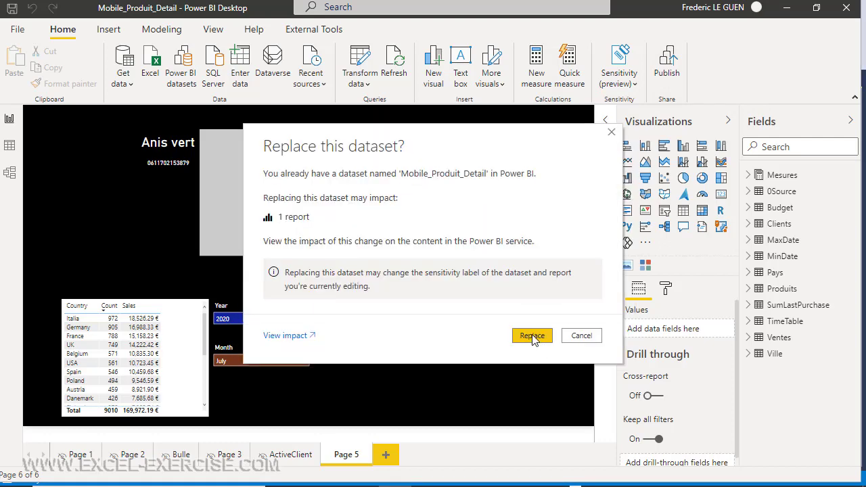
{"action": "left_click", "coordinate": [532, 336]}
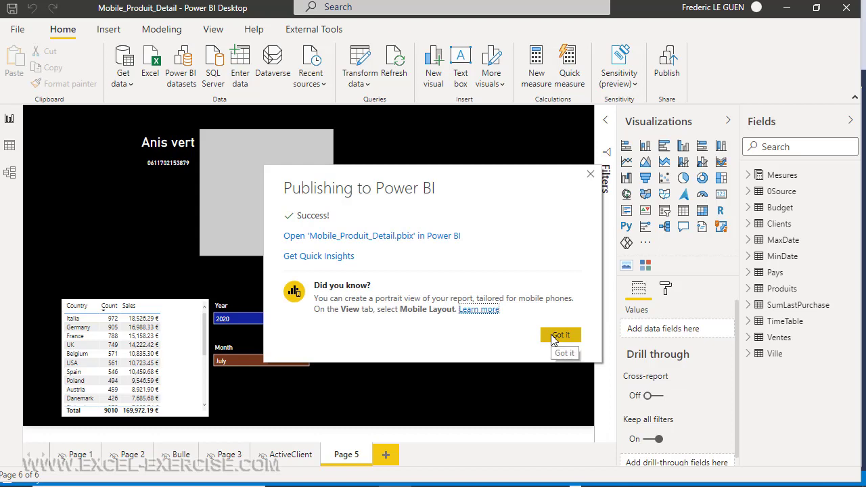
{"action": "left_click", "coordinate": [561, 336]}
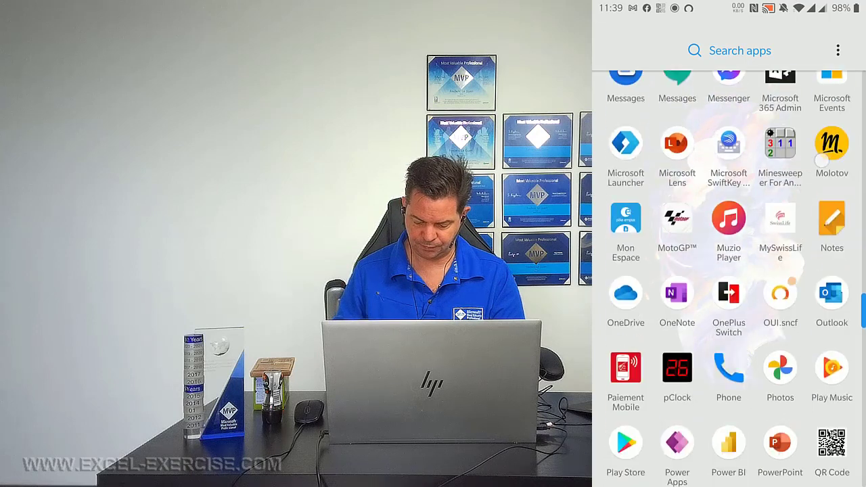
- Open Mobile_Produit_Detail in Power BI Mobile and filter it by scanning the Tilleul Menthe barcode
{"action": "left_click", "coordinate": [728, 441]}
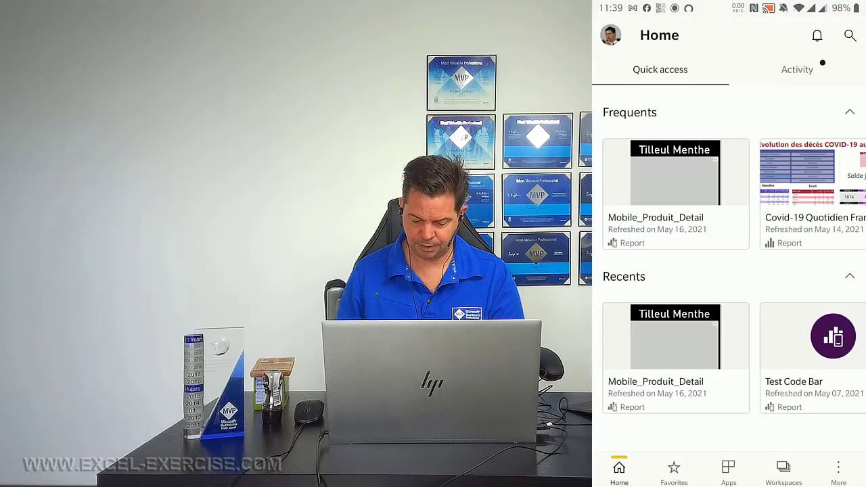
{"action": "left_click", "coordinate": [674, 173]}
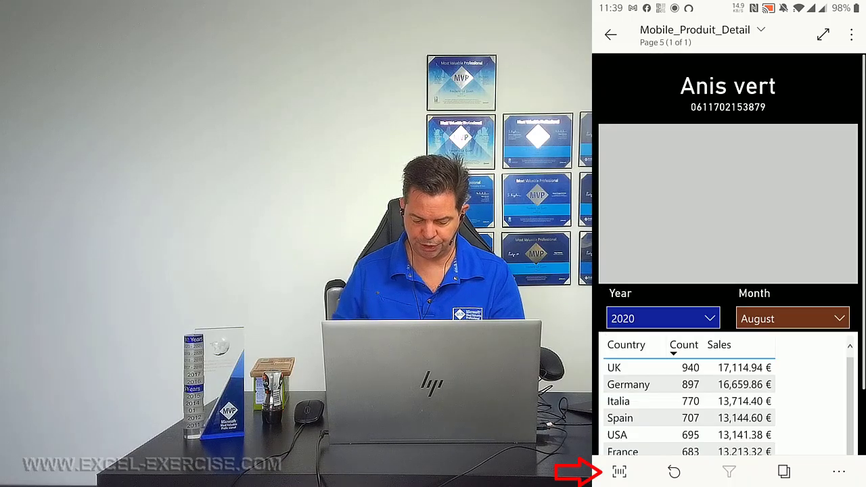
{"action": "left_click", "coordinate": [620, 471]}
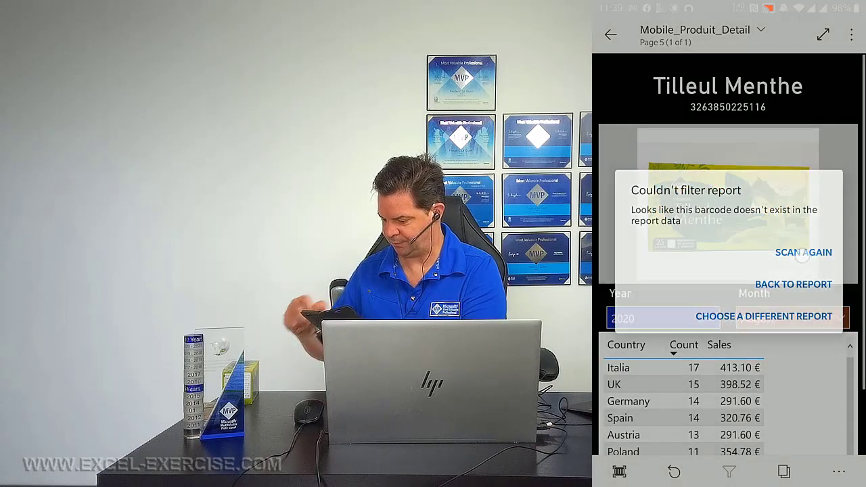
{"action": "left_click", "coordinate": [793, 284]}
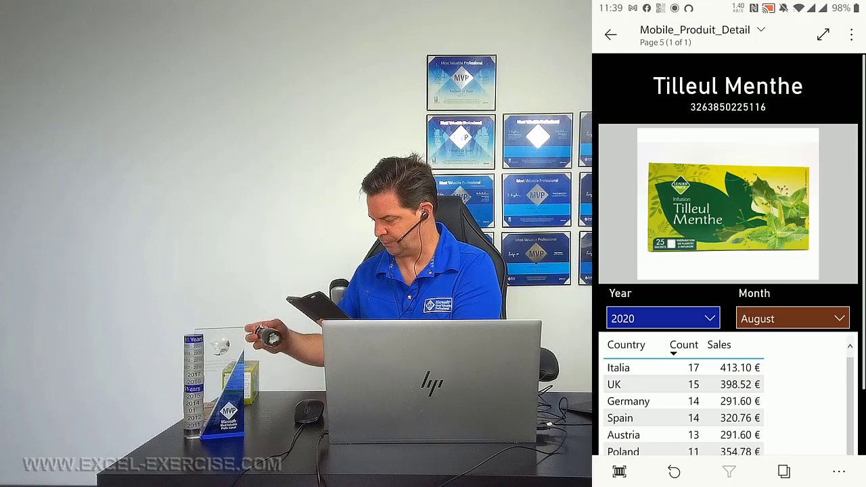